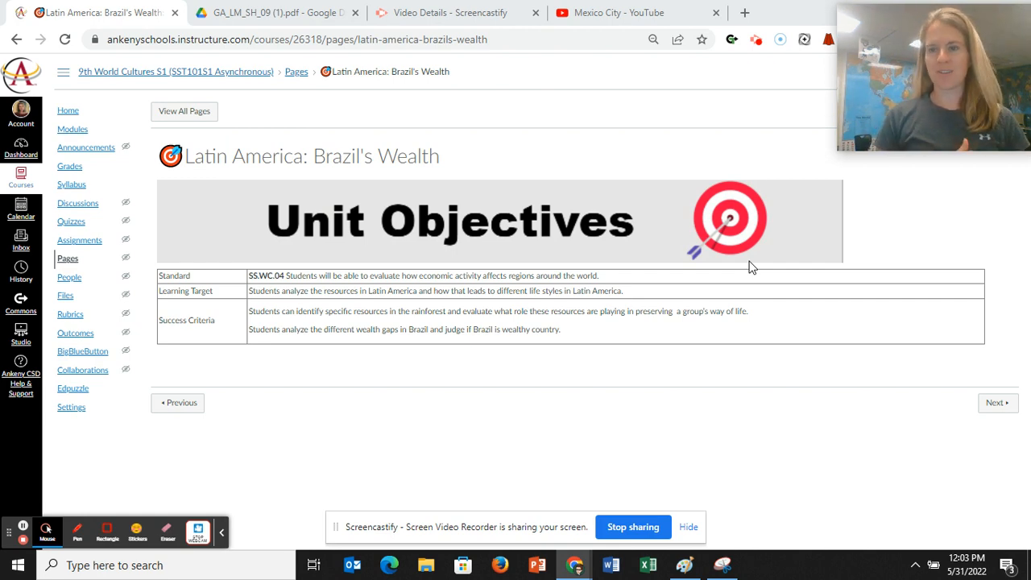
mouse_move(733, 323)
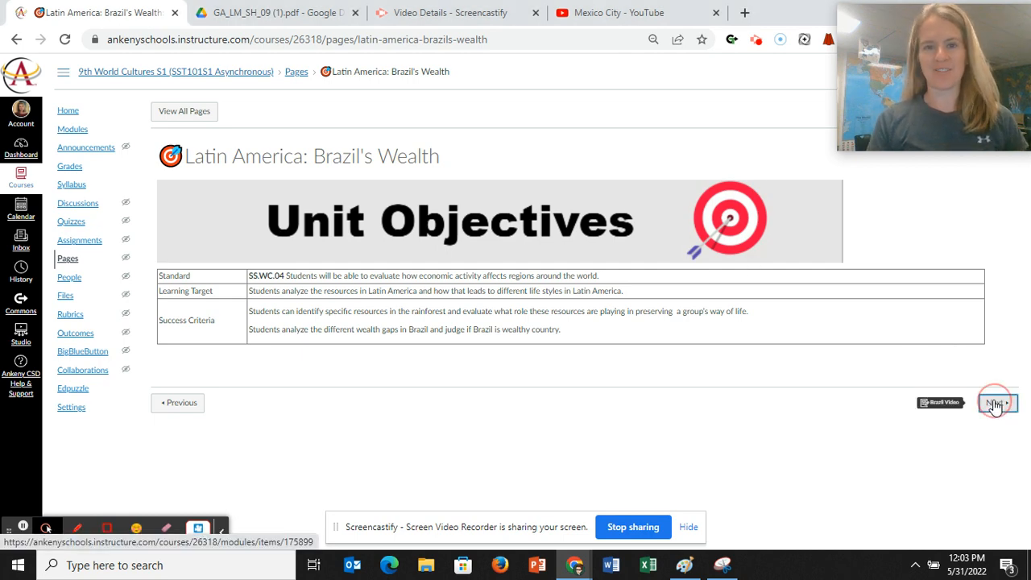
Advance through the Brazil Video page to the Background on Brazil assignment
left_click(995, 403)
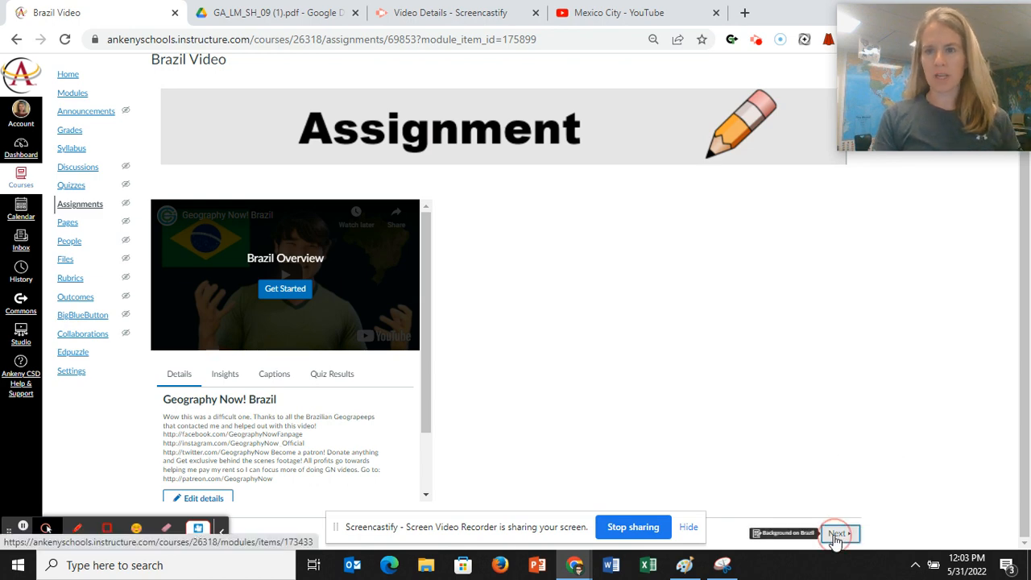
left_click(838, 534)
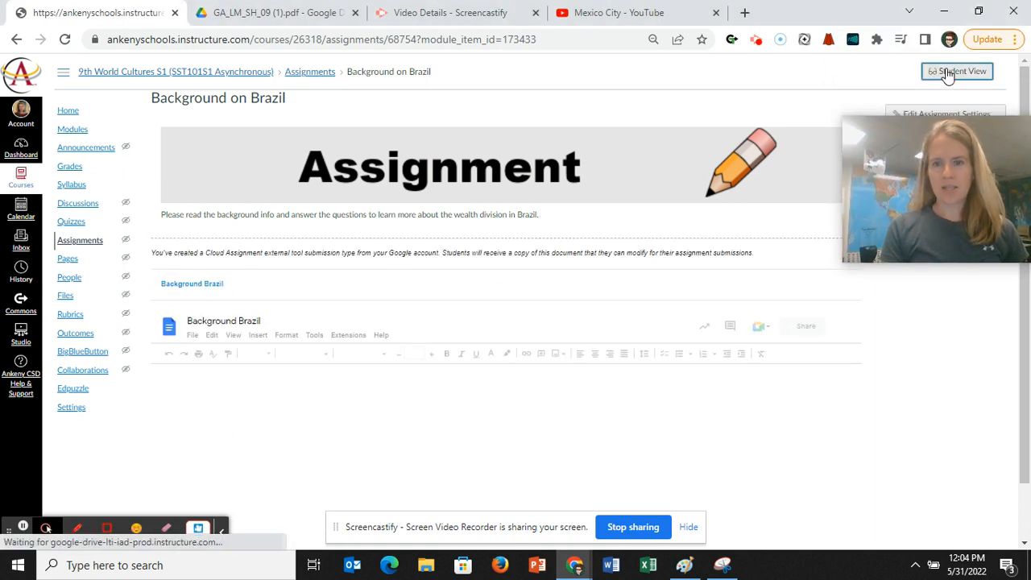
Preview the Background on Brazil assignment in Student View, then leave the student preview
left_click(957, 71)
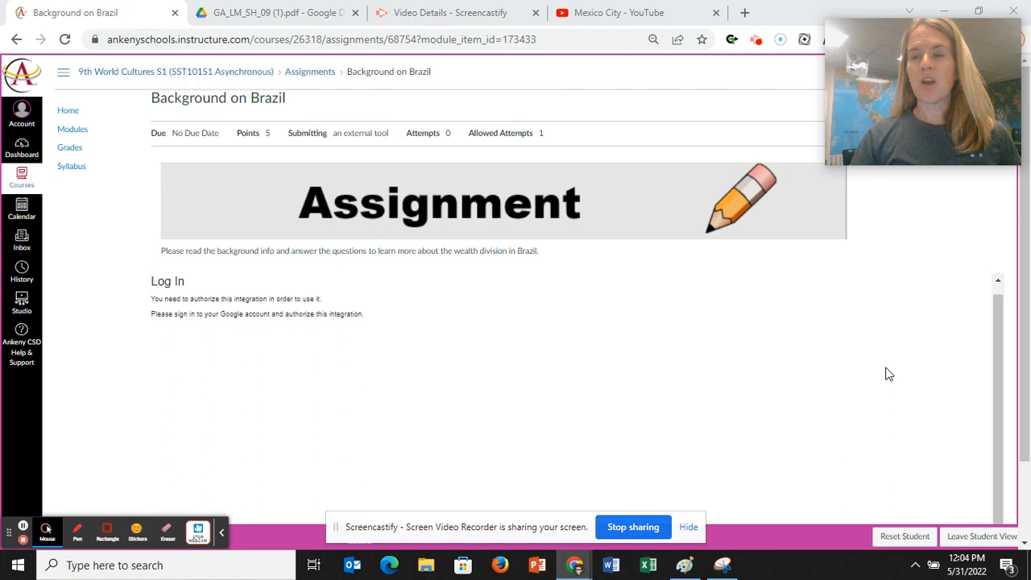
mouse_move(757, 477)
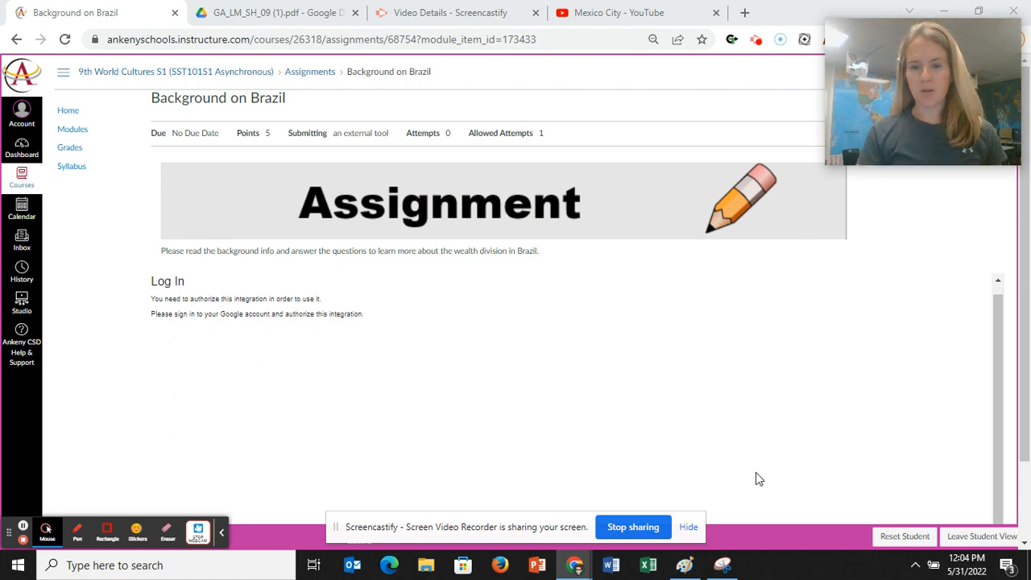
left_click(981, 535)
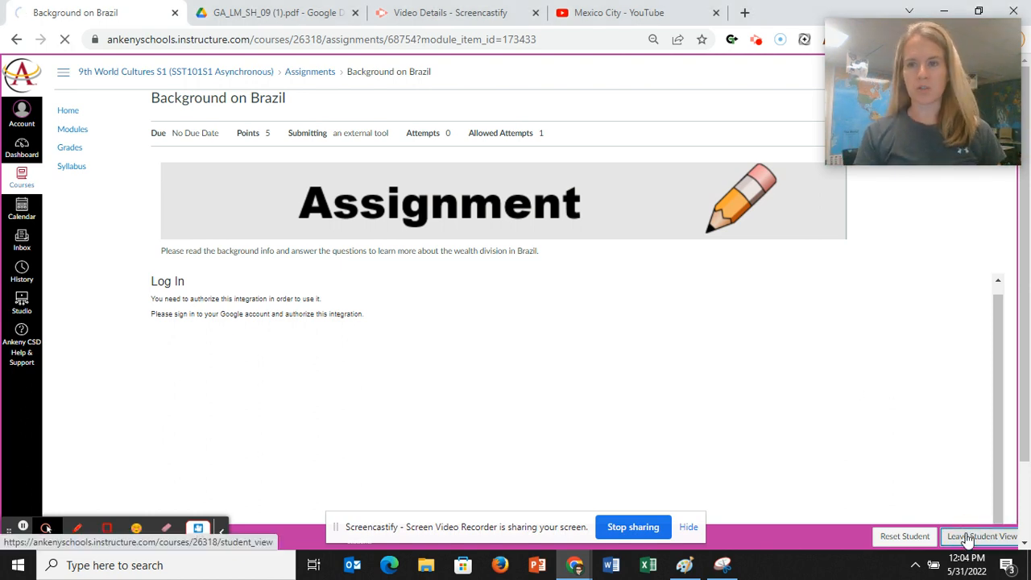
Back in teacher view, scroll the embedded doc to the Rio favela questions and move to the next item
left_click(980, 535)
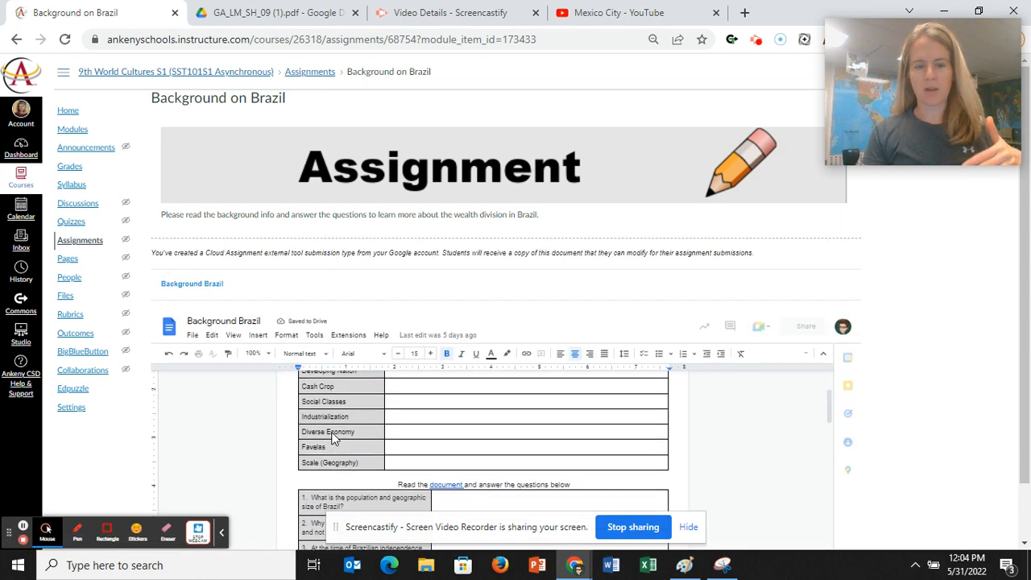
scroll("down", 3)
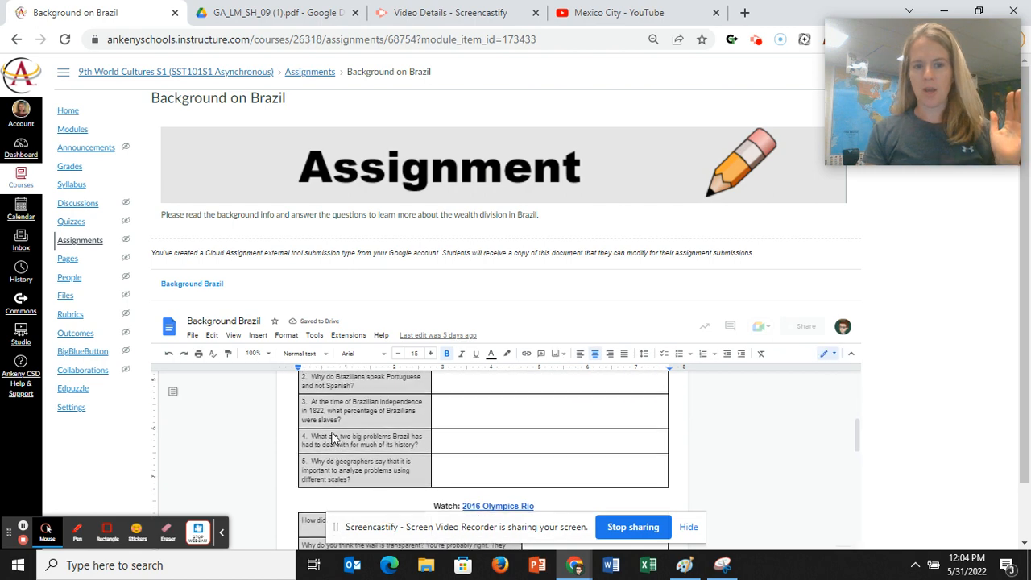
scroll("down", 3)
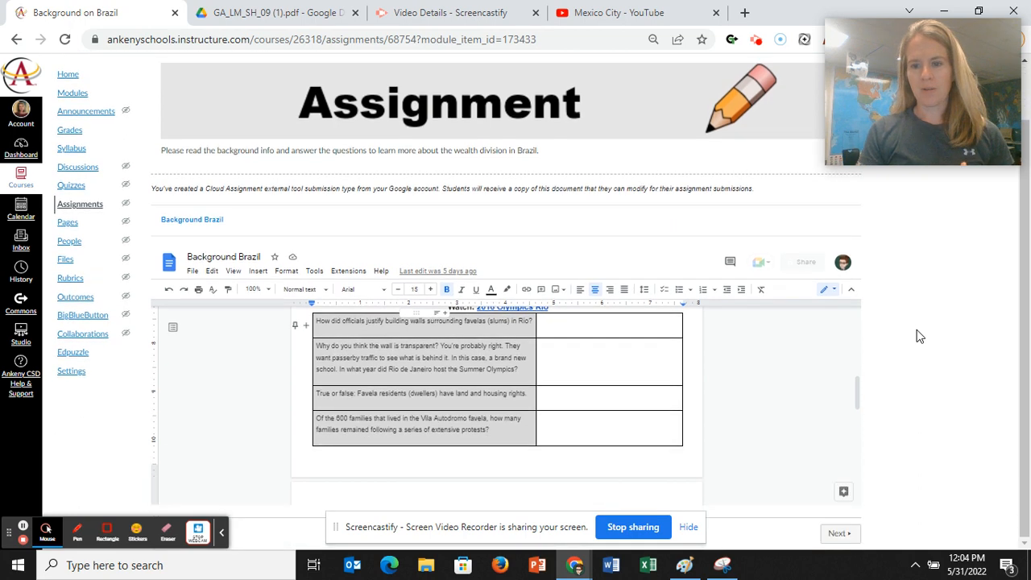
left_click(839, 534)
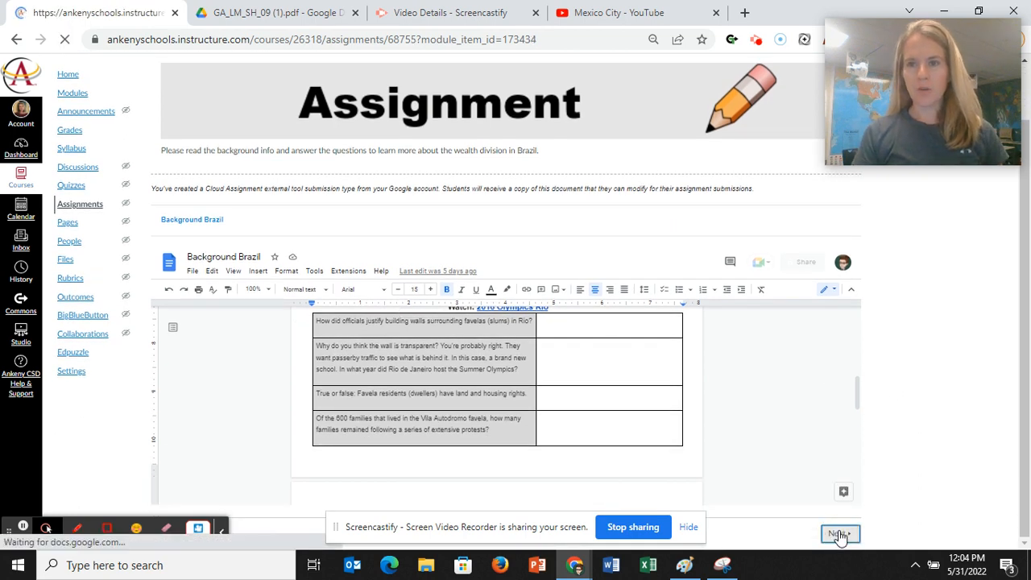